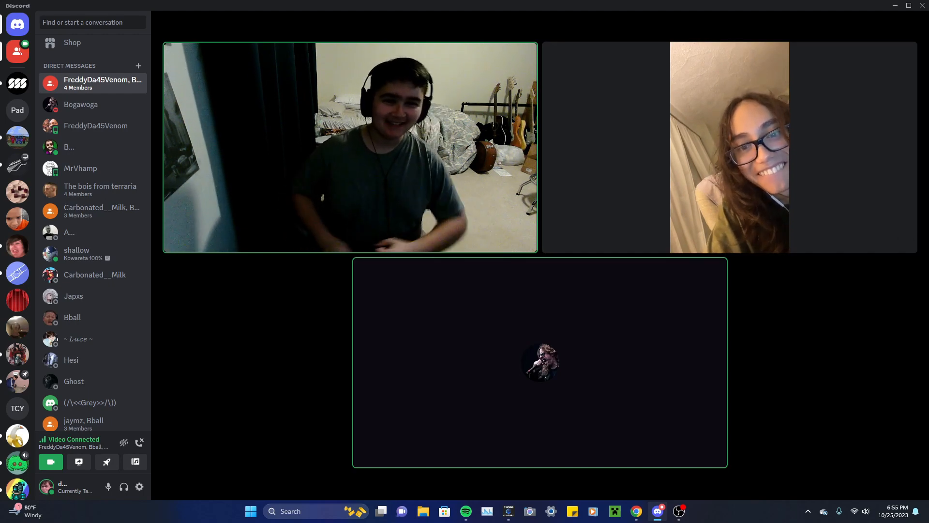
mouse_move(600, 137)
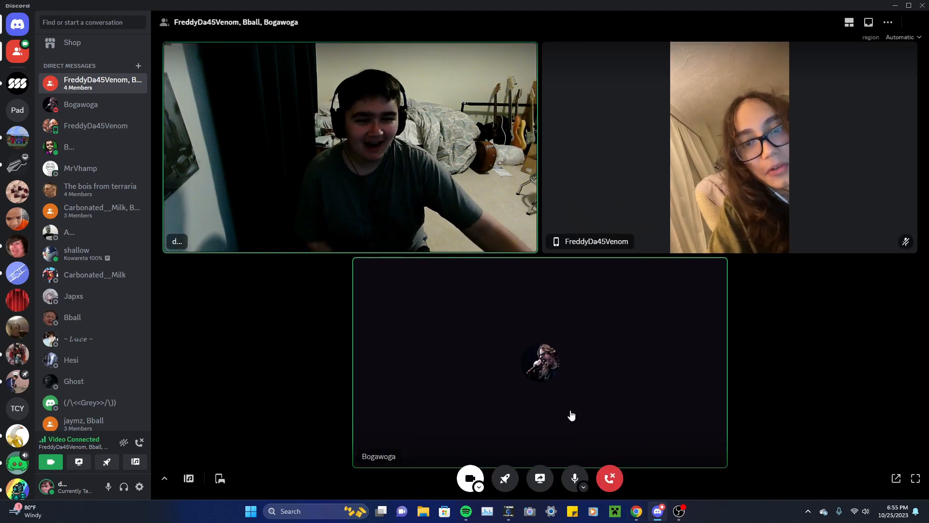
mouse_move(792, 417)
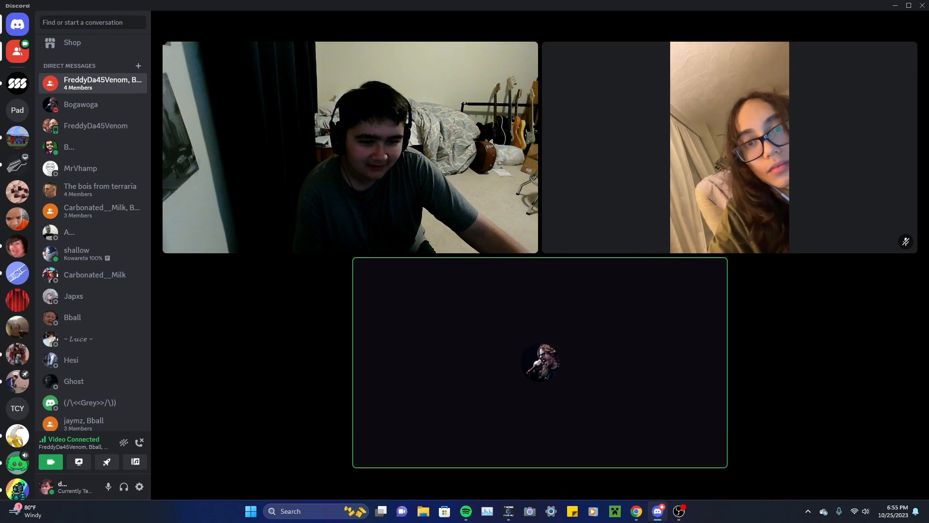
mouse_move(808, 388)
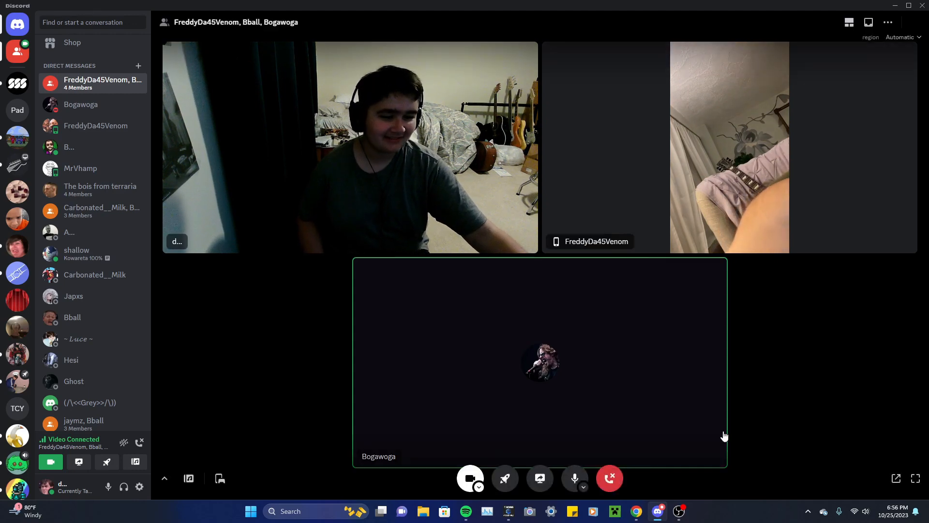
mouse_move(760, 400)
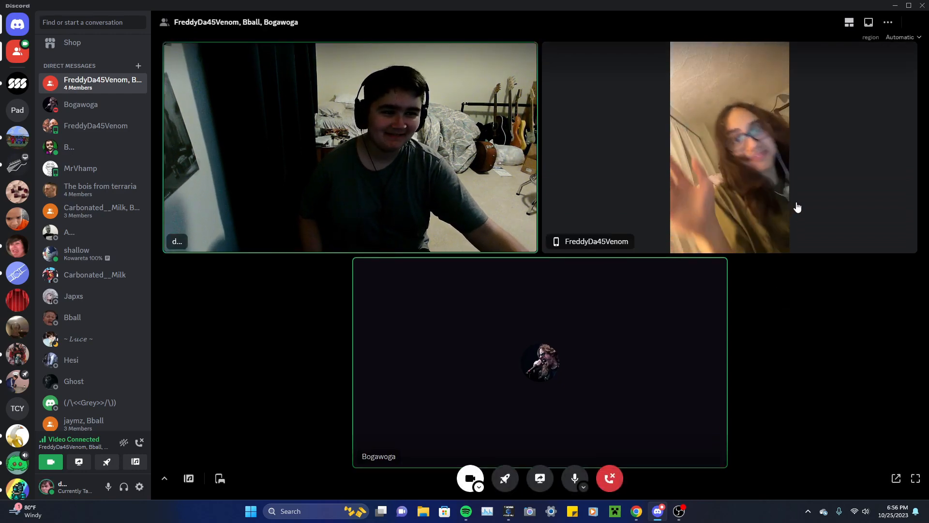
mouse_move(434, 436)
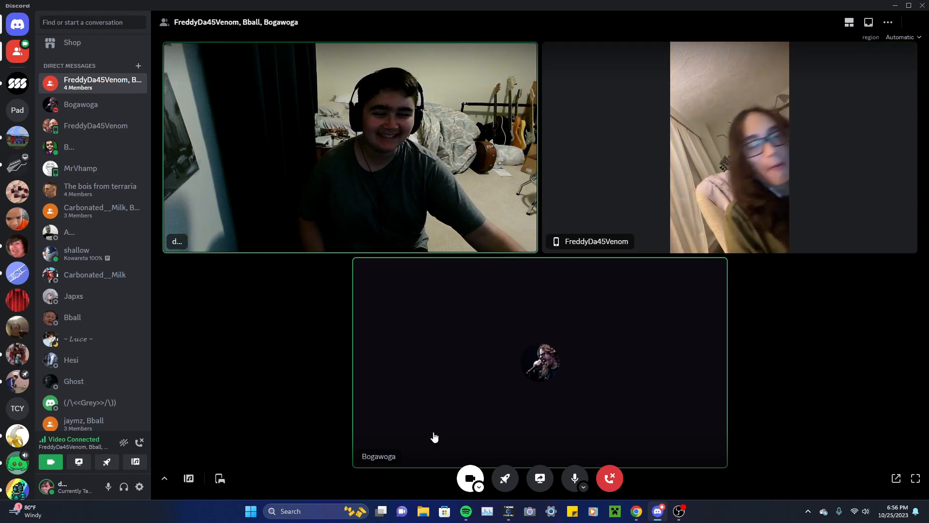
mouse_move(594, 489)
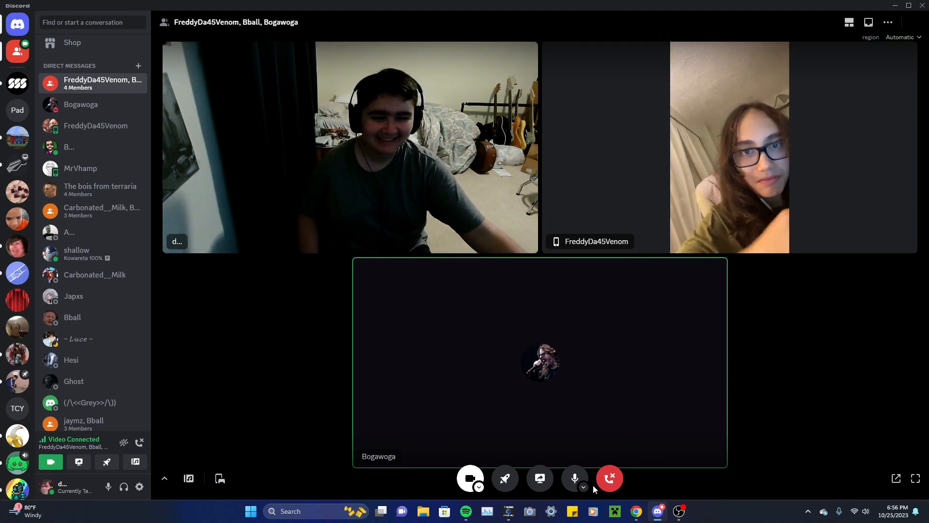
Shrink the Discord call window and move it aside over the Google Photos video page.
left_click(539, 477)
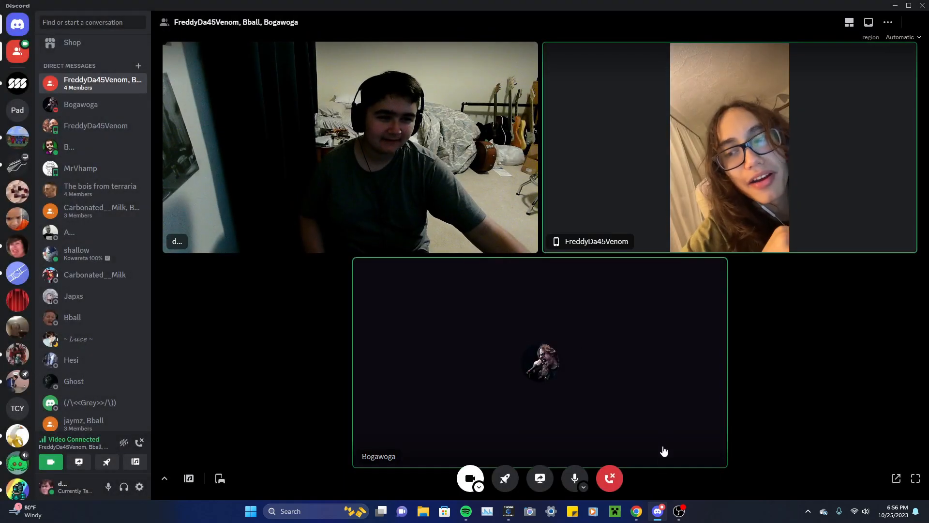
mouse_move(678, 511)
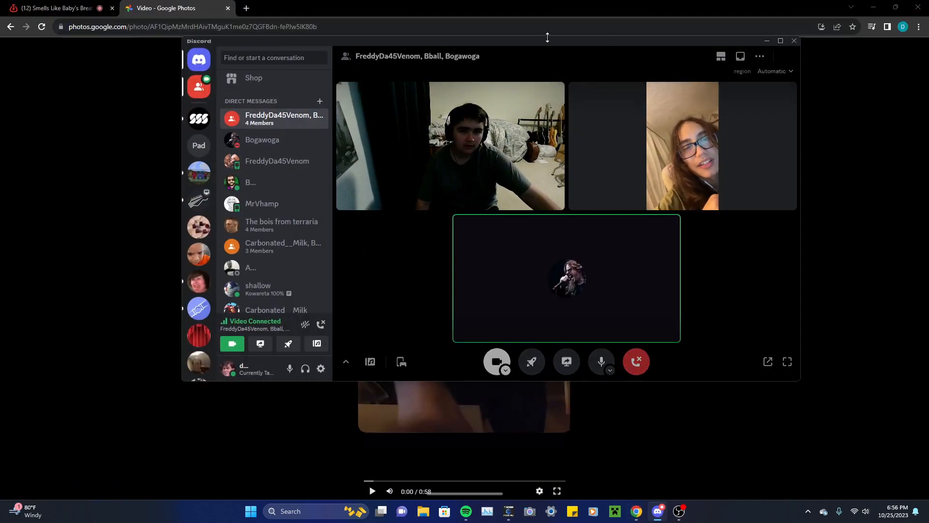
left_click(787, 361)
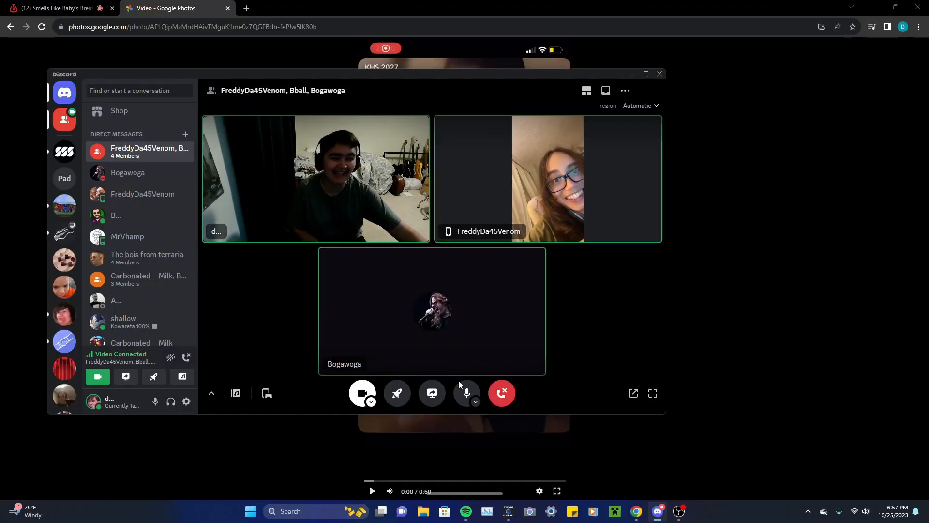
mouse_move(432, 393)
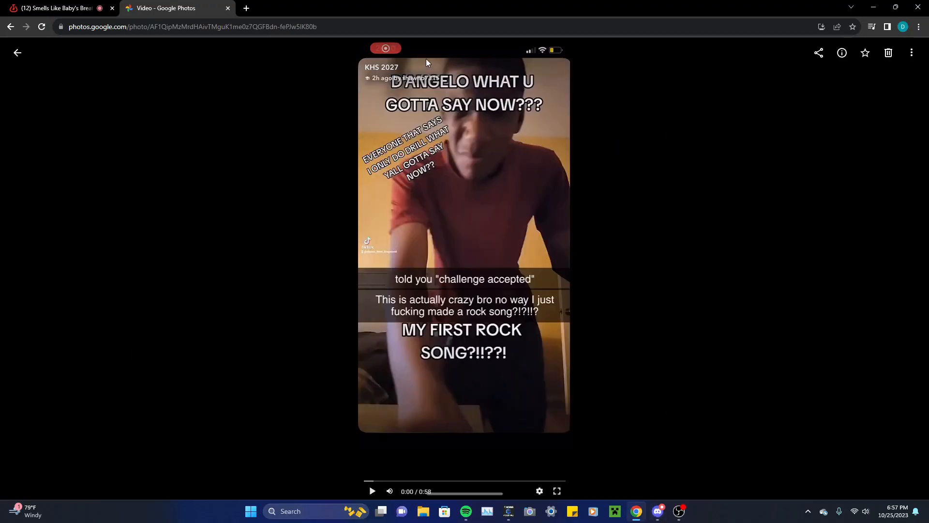
mouse_move(418, 160)
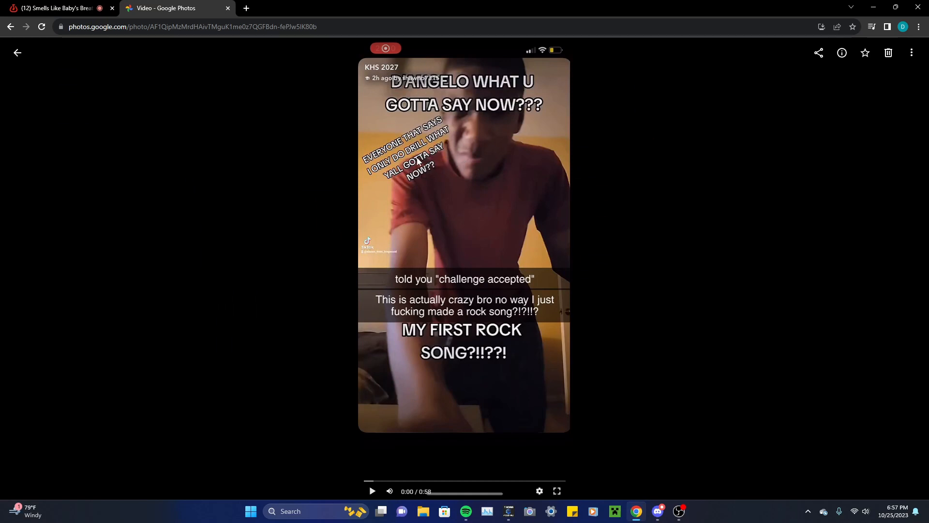
mouse_move(443, 156)
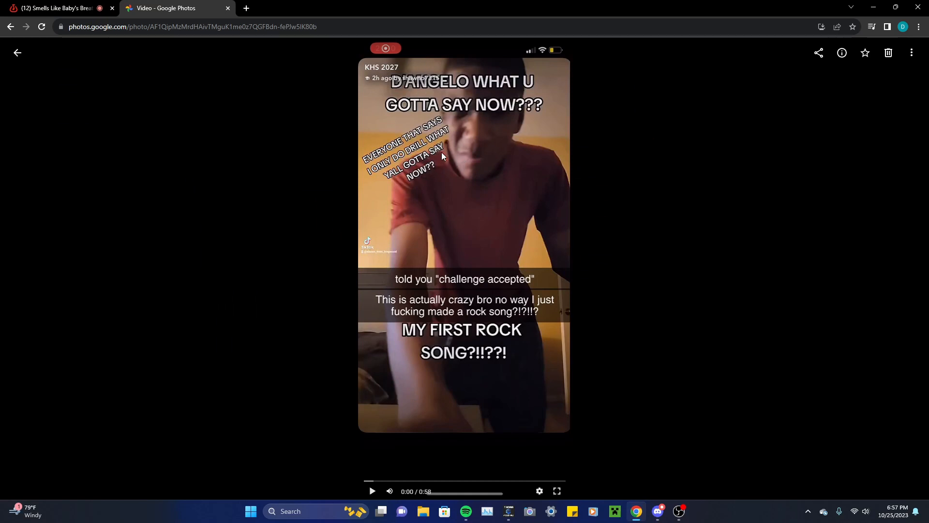
mouse_move(445, 288)
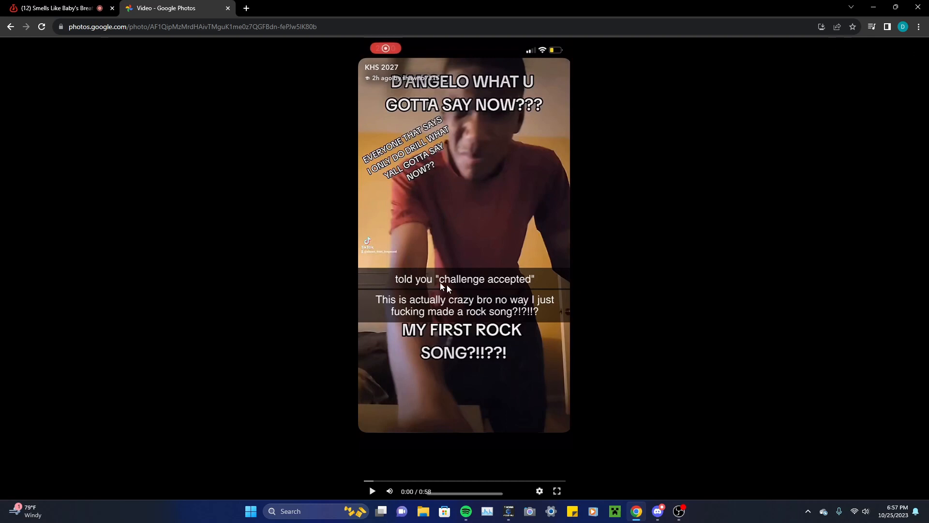
mouse_move(533, 301)
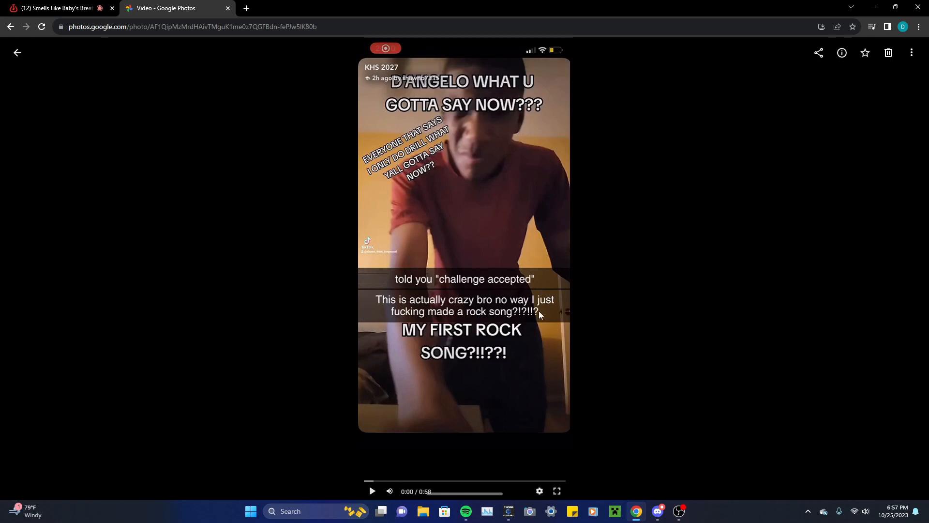
Play the first-rock-song TikTok video, pause it briefly, then resume playback.
left_click(371, 491)
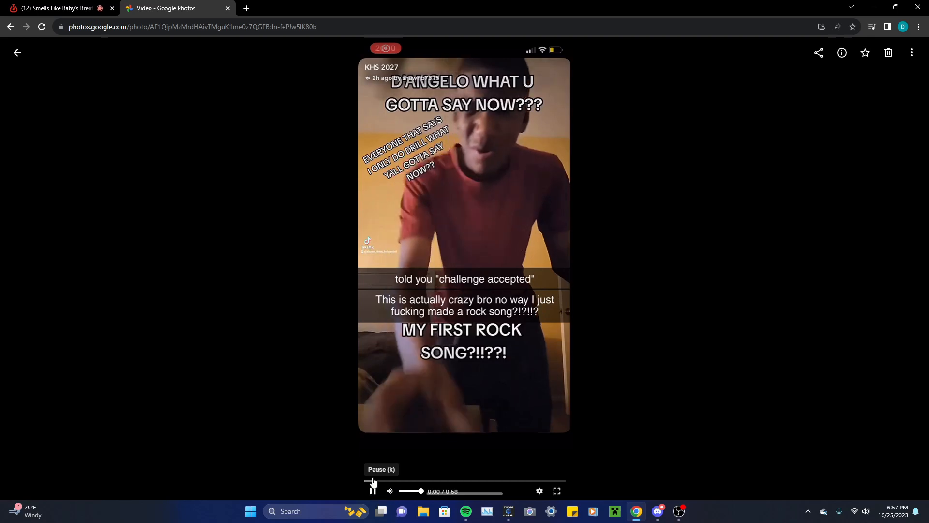
left_click(372, 491)
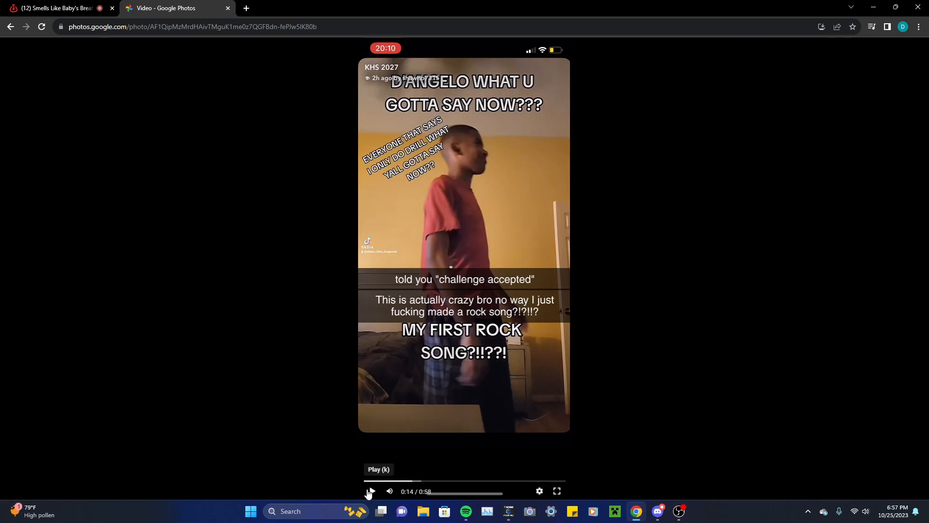
left_click(371, 491)
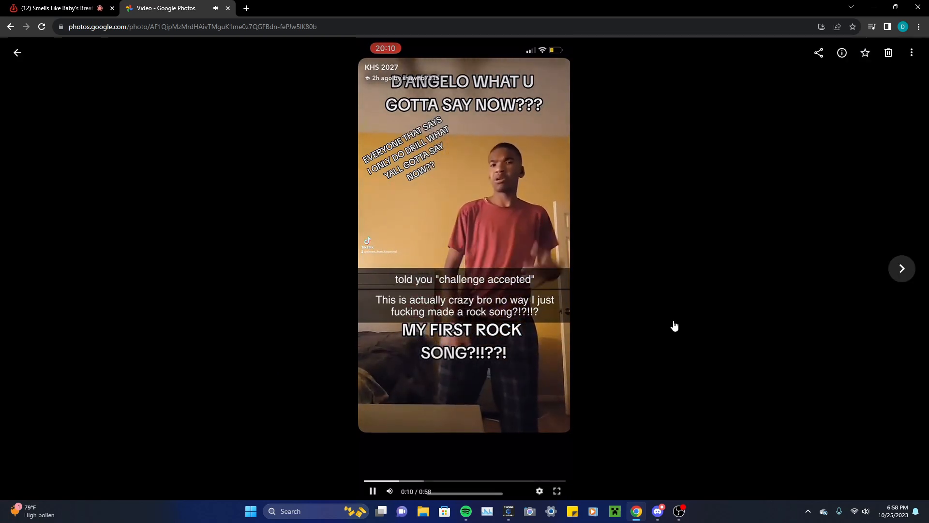
mouse_move(689, 321)
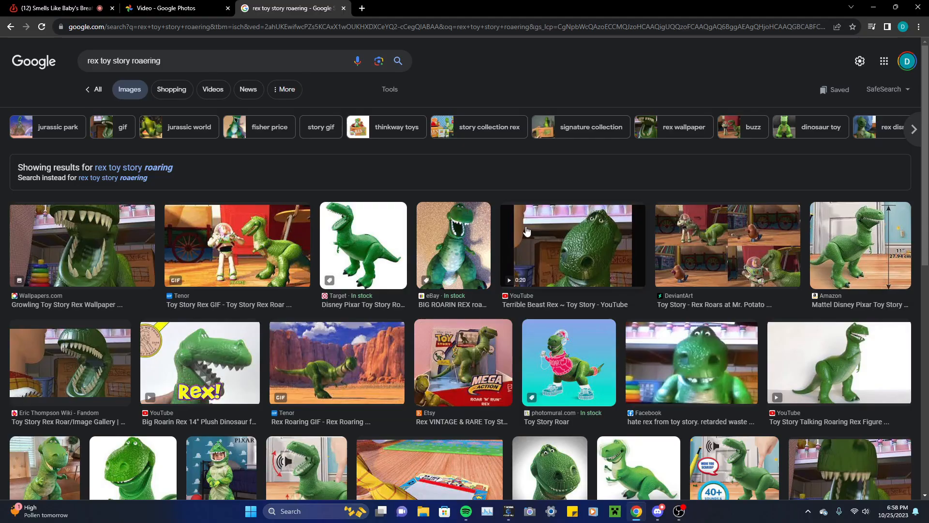
Enlarge the Big Roarin Rex plush image result, then return to the TikTok video.
left_click(452, 244)
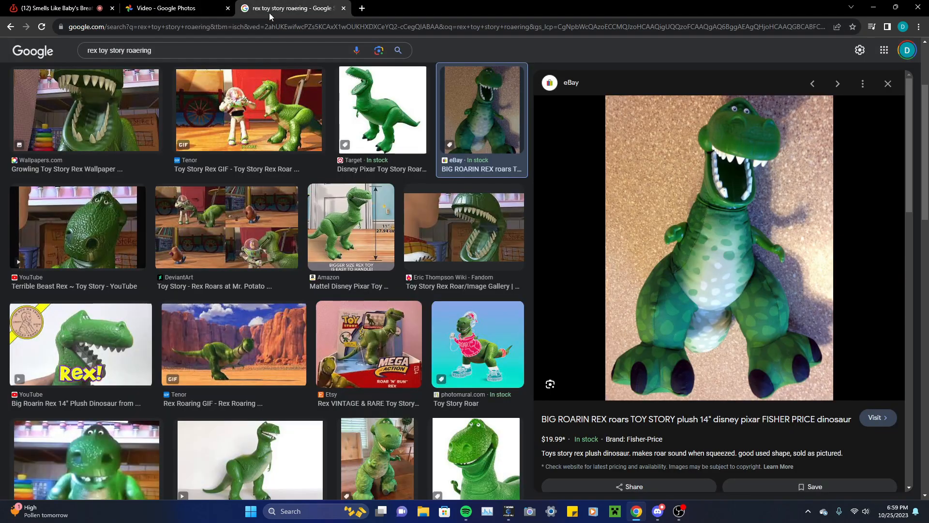
left_click(166, 7)
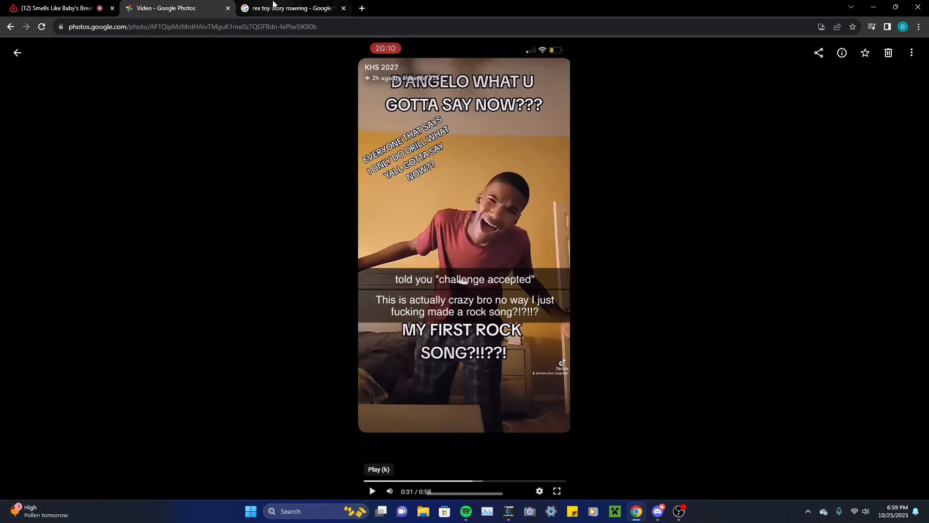
Play the rock song TikTok video onward, pausing and resuming until it loops to the start.
left_click(290, 8)
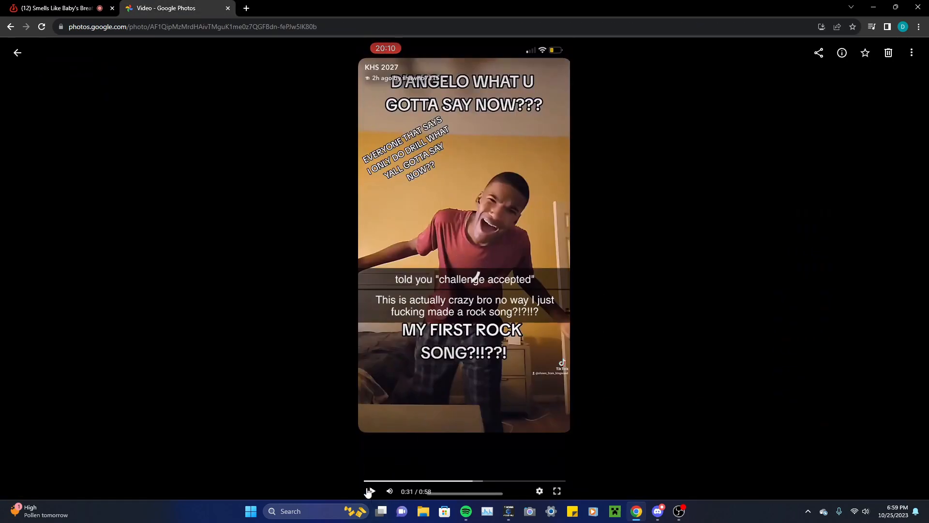
left_click(369, 491)
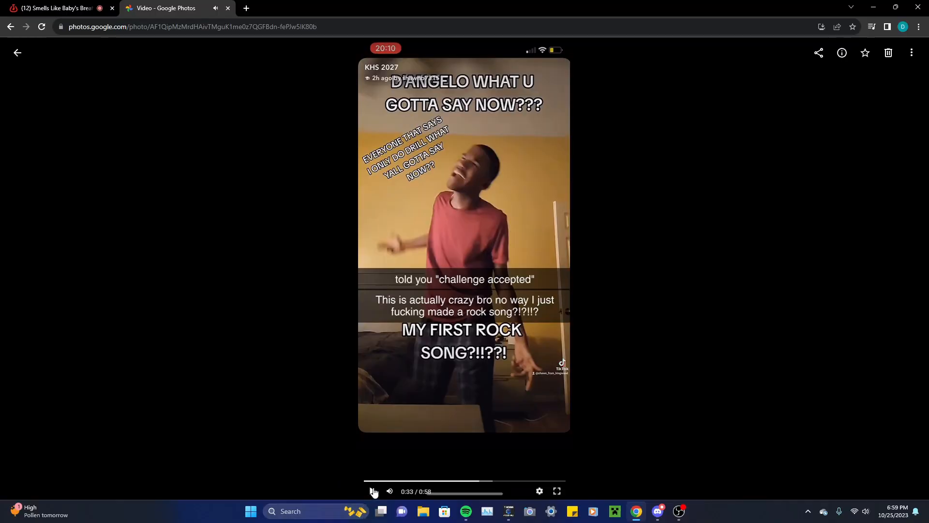
mouse_move(372, 490)
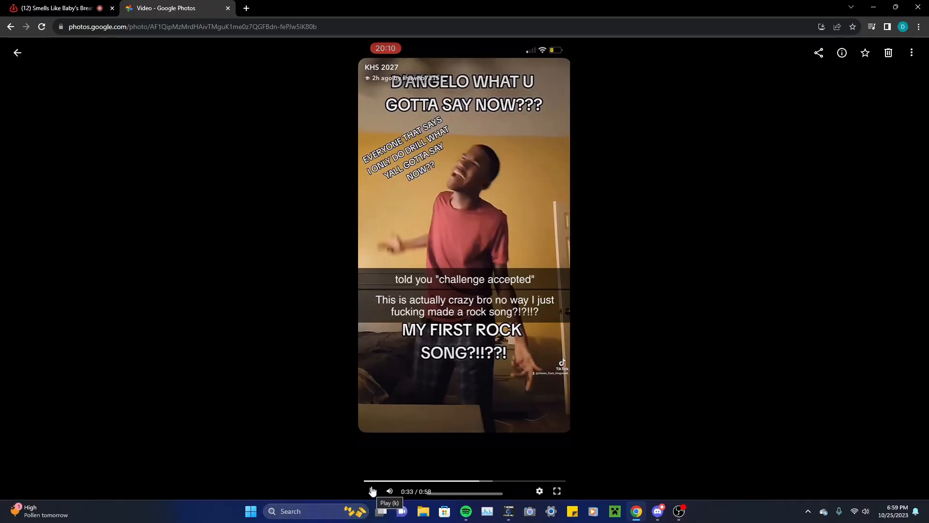
left_click(371, 491)
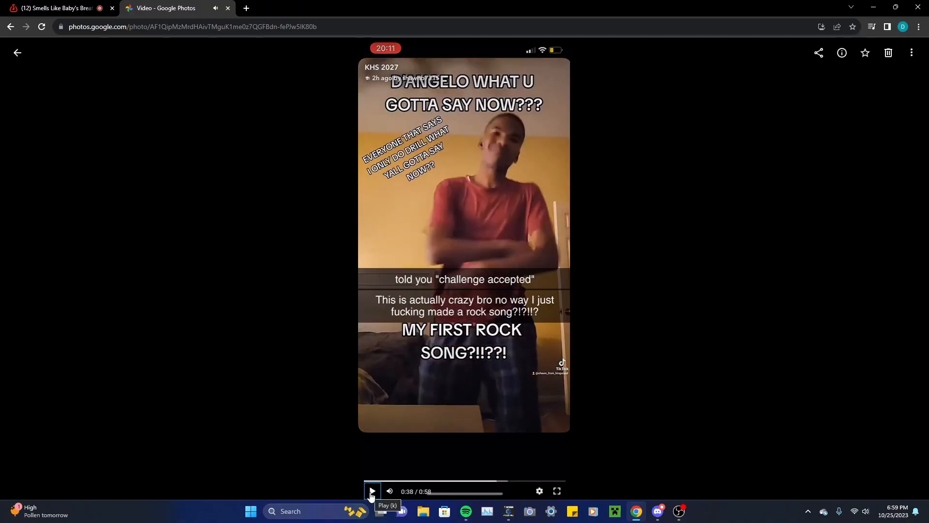
left_click(372, 491)
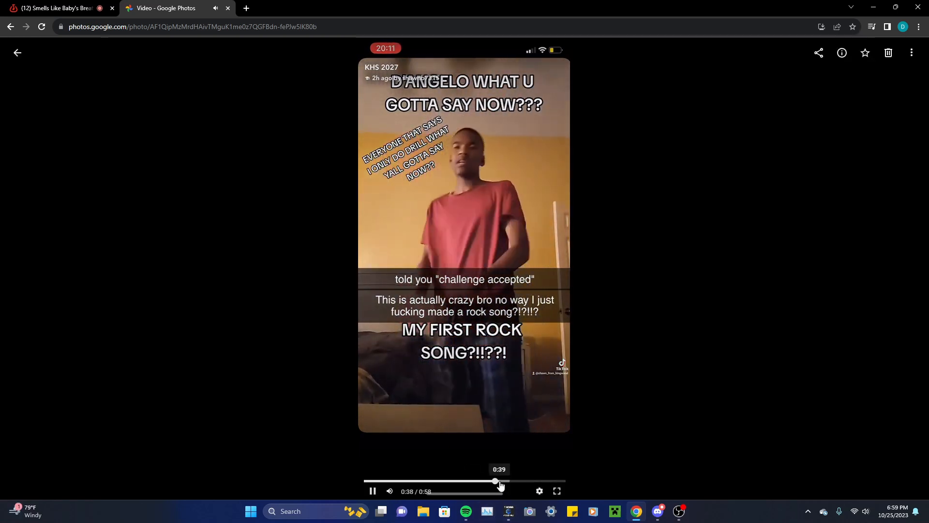
mouse_move(588, 416)
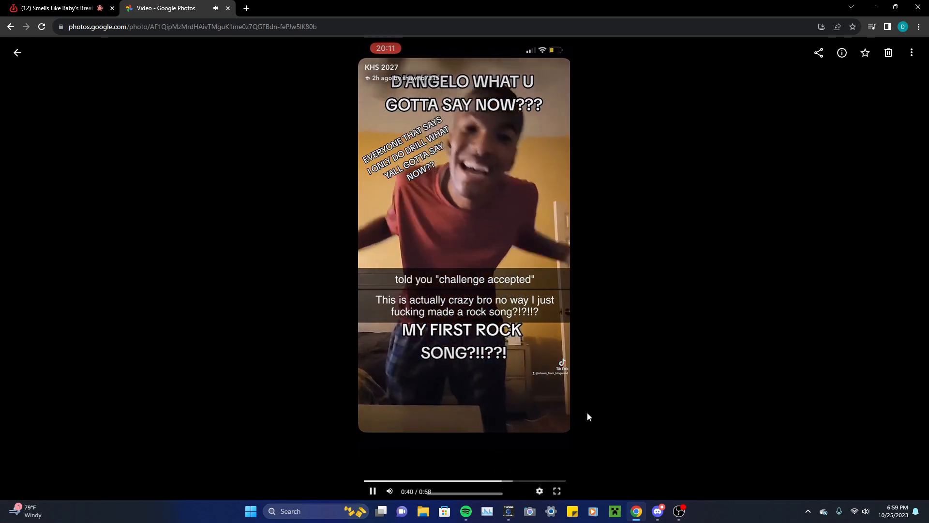
mouse_move(550, 406)
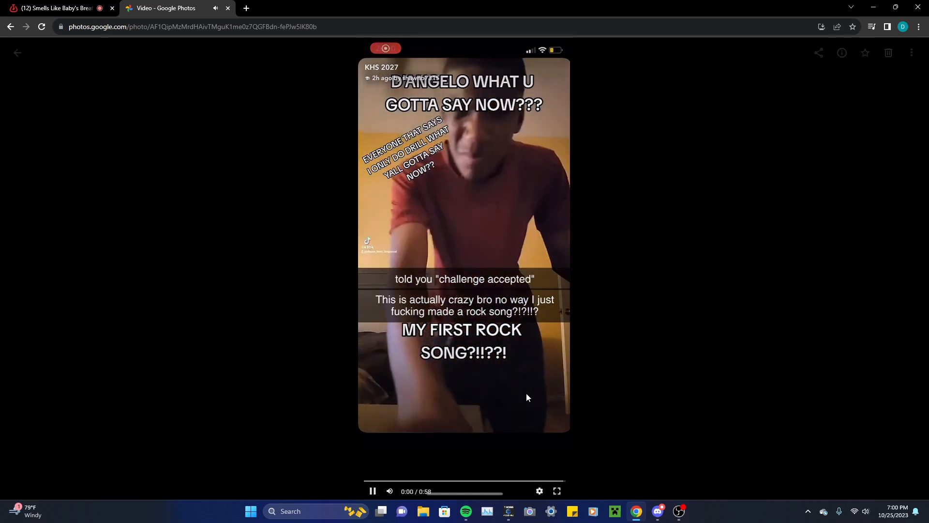
Pause the TikTok video at 0:00 after it resets to the start.
left_click(372, 490)
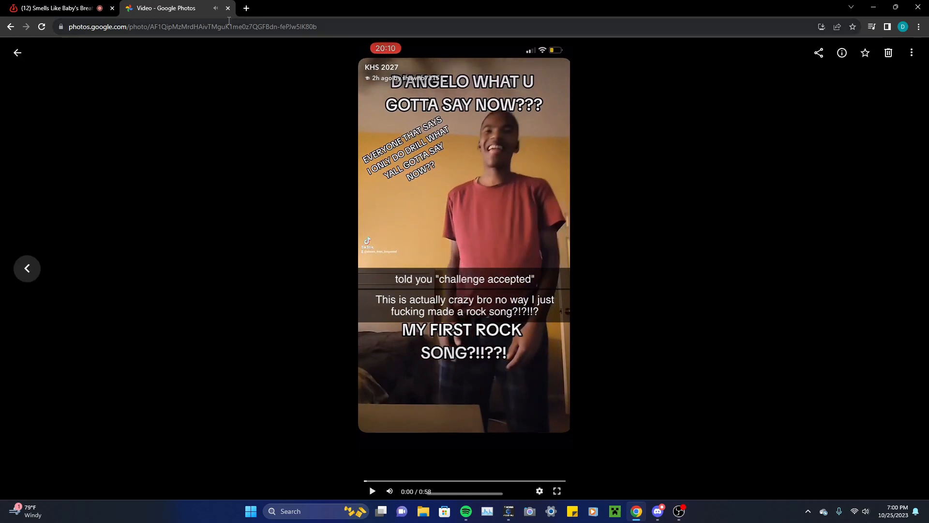
mouse_move(109, 4)
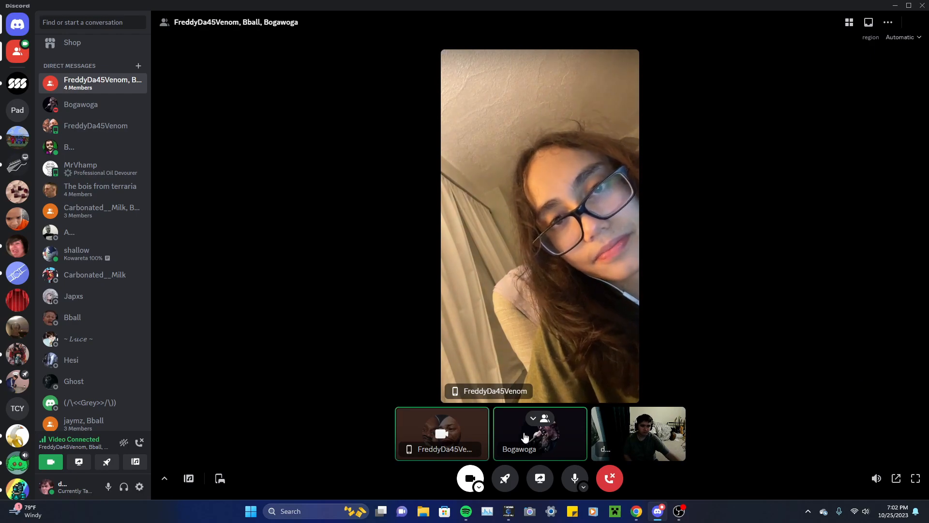
Enlarge another participant's feed, then own camera feed, and return to Chrome.
left_click(539, 434)
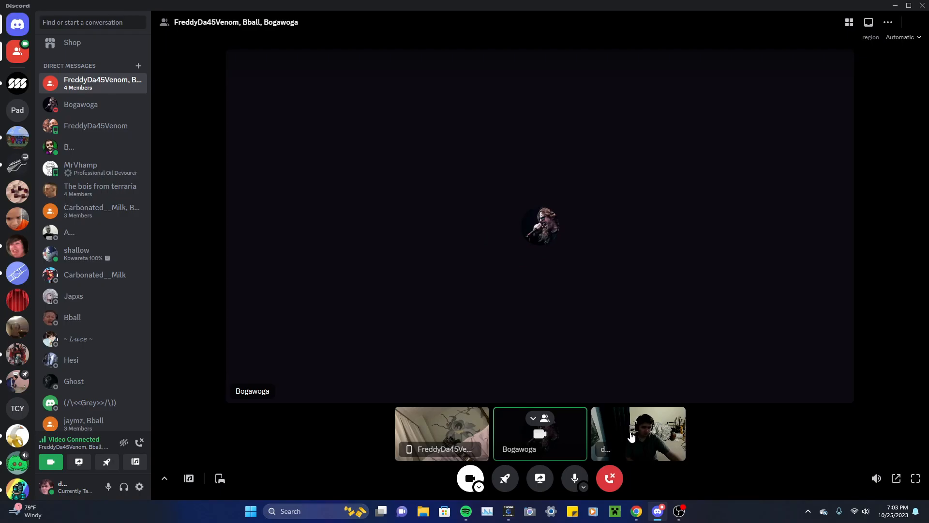
left_click(638, 433)
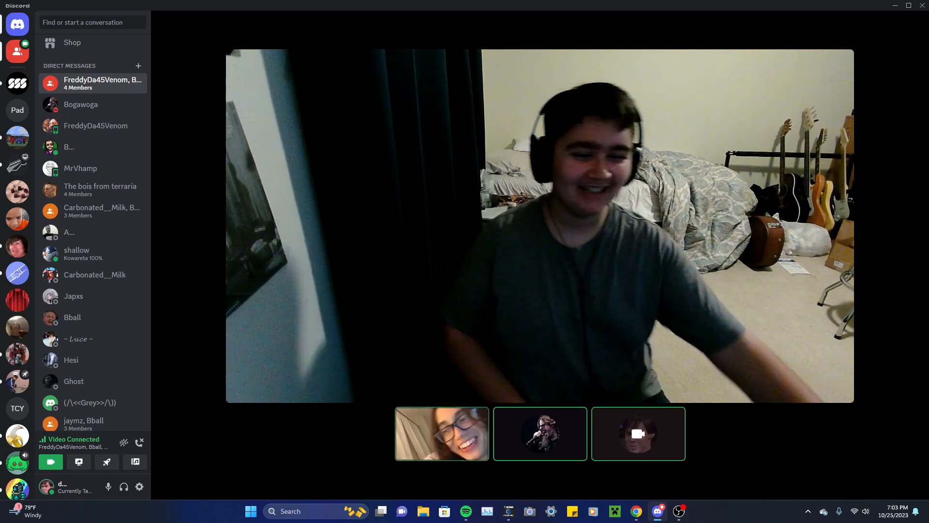
left_click(636, 511)
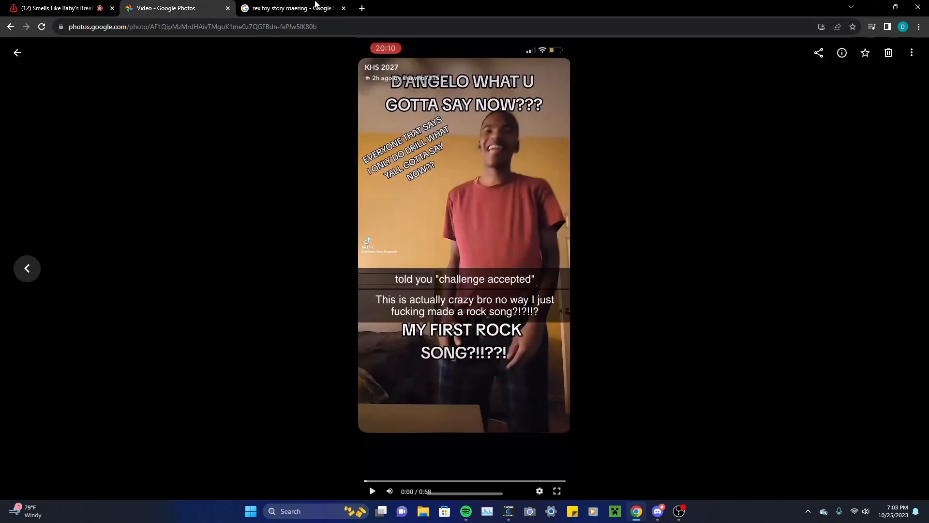
Show the Rex Toy Story image results, then enlarge the phone participant's and own feeds in the call.
left_click(291, 8)
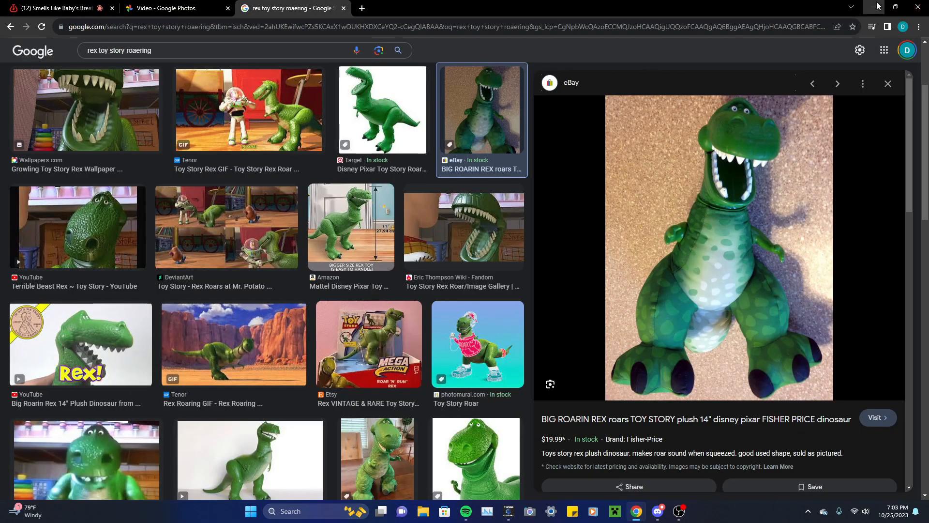
left_click(655, 511)
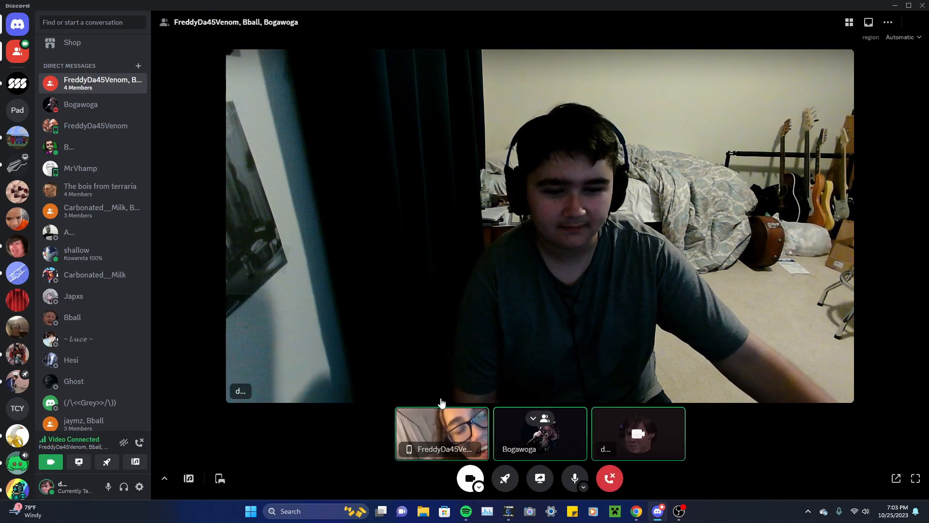
left_click(441, 433)
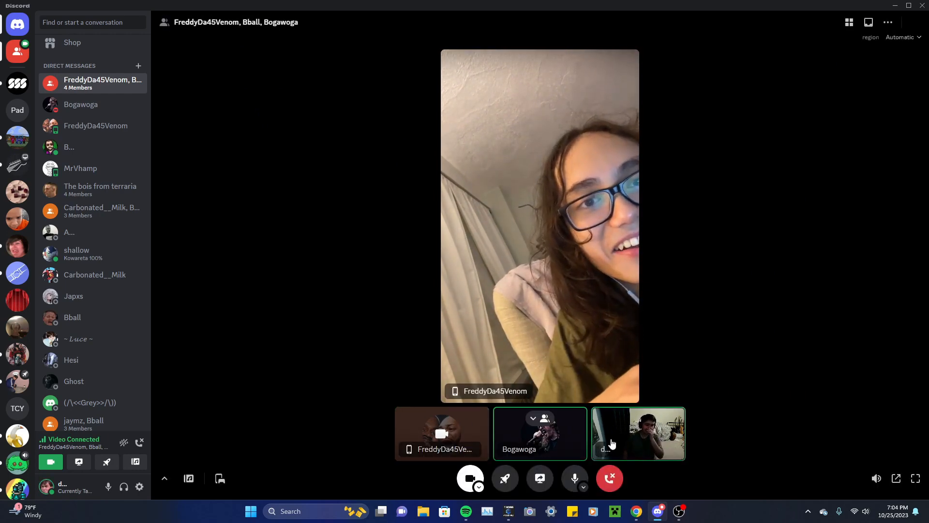
left_click(637, 432)
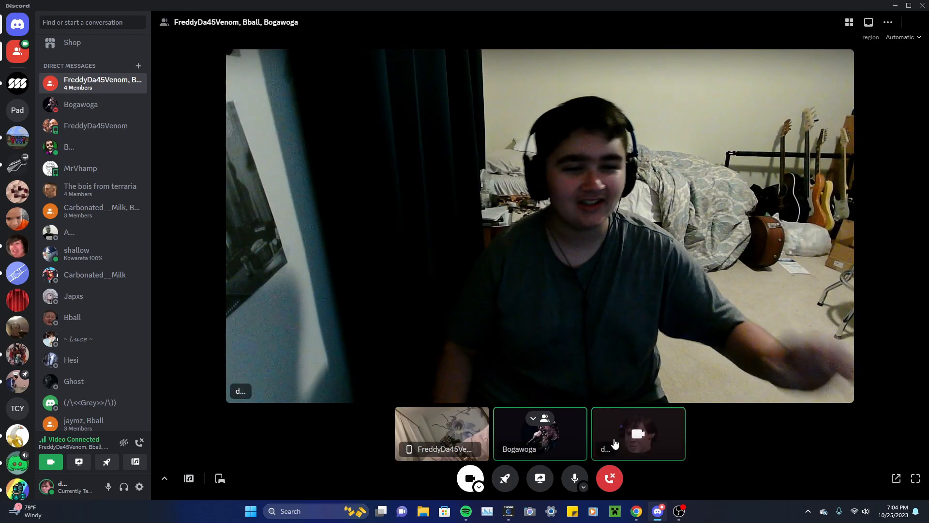
mouse_move(748, 408)
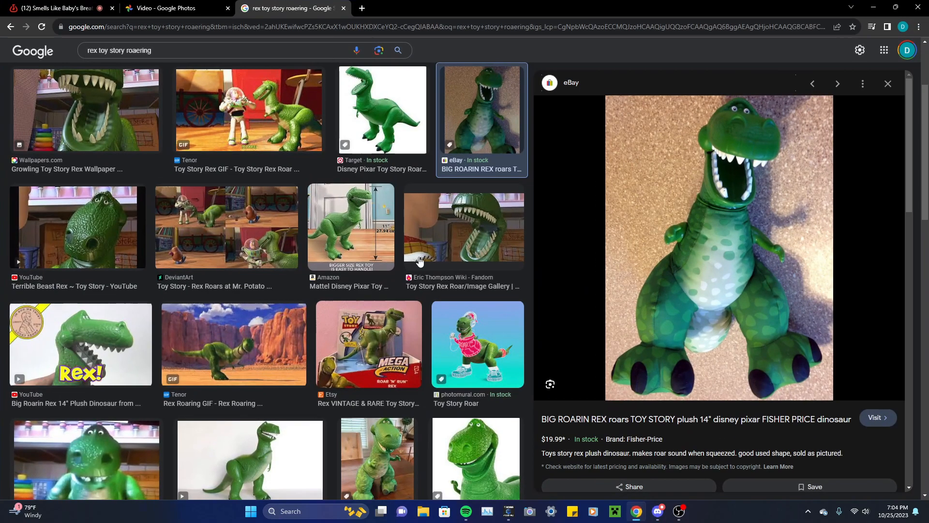
Browse the Fill The Air story screenshots back to the first one, then return to the Discord call.
left_click(172, 7)
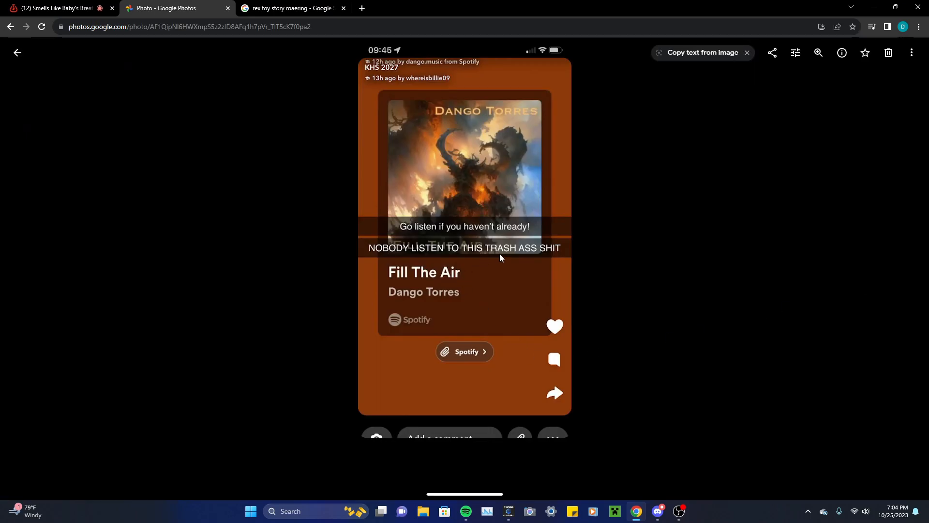
mouse_move(78, 224)
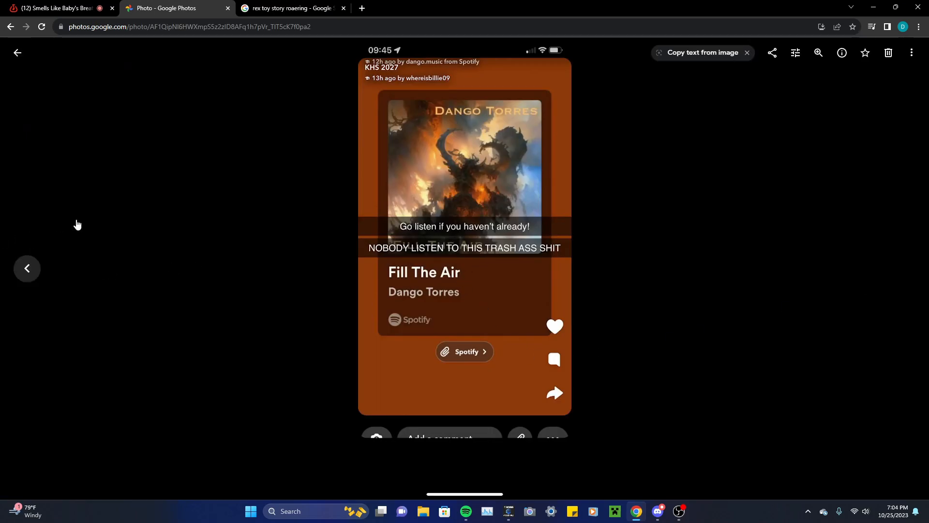
mouse_move(428, 81)
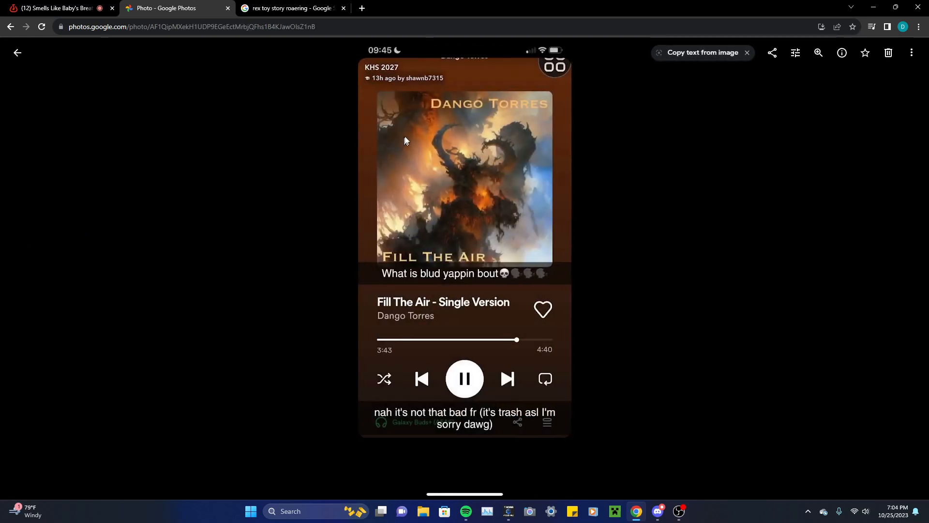
mouse_move(432, 86)
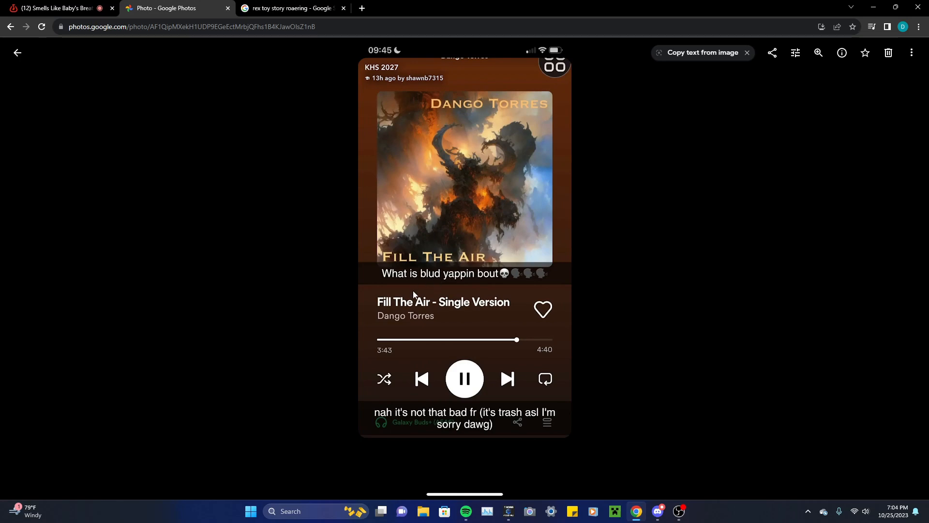
mouse_move(502, 426)
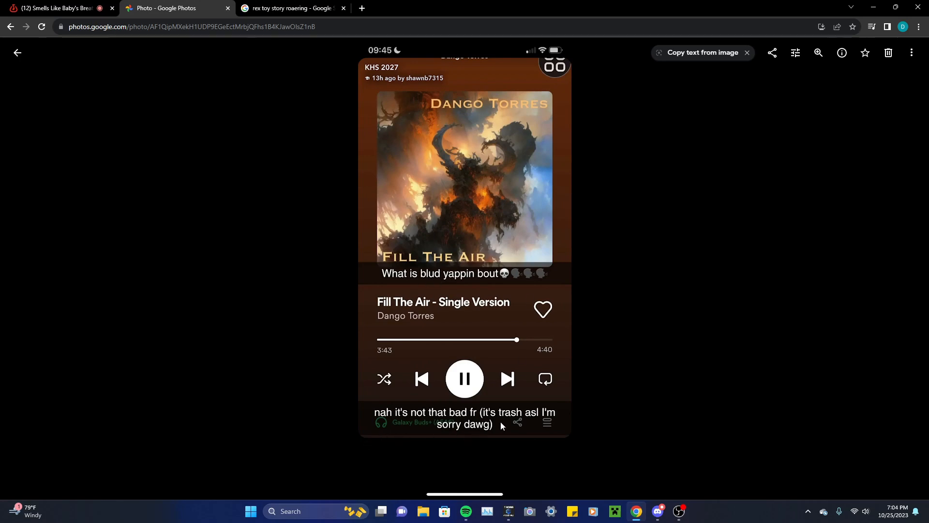
mouse_move(26, 268)
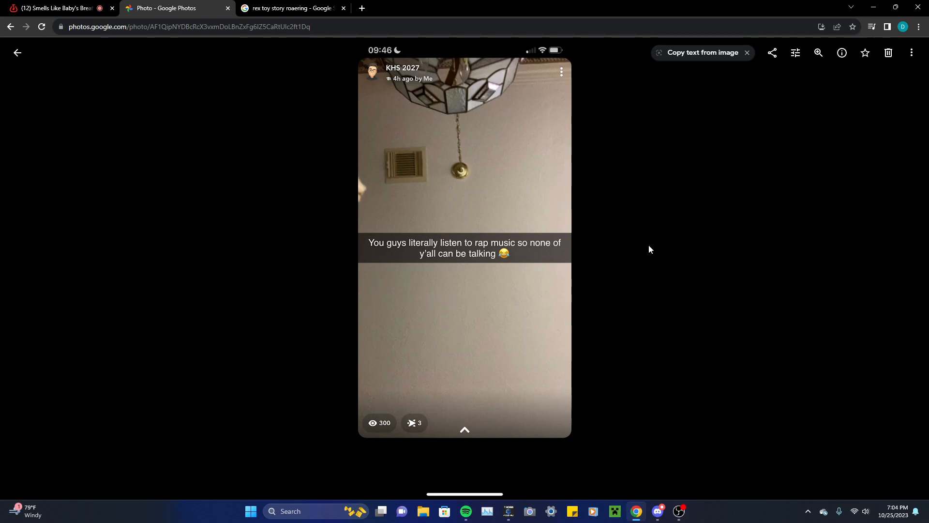
left_click(901, 268)
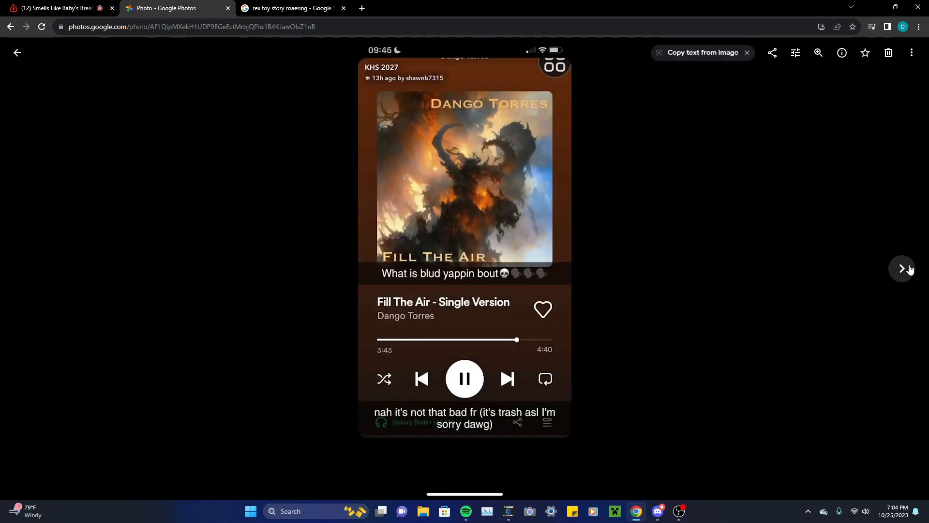
left_click(901, 268)
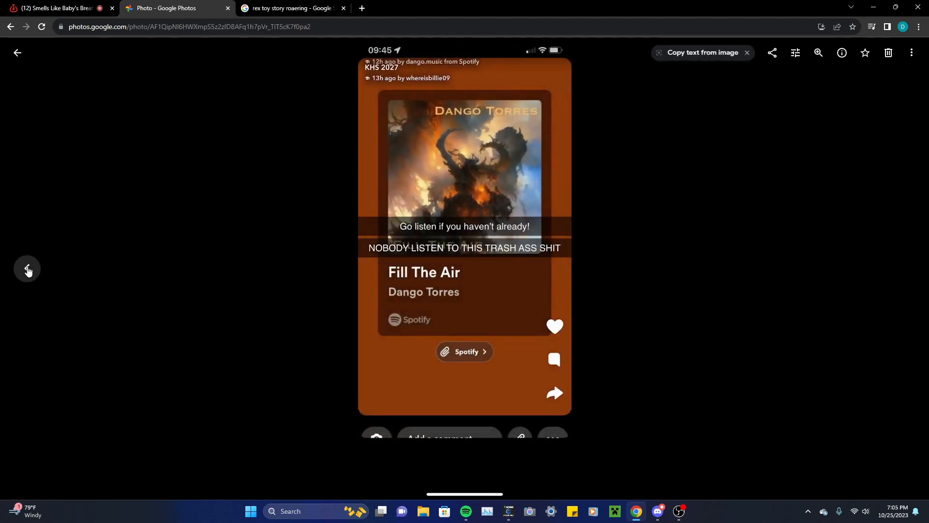
mouse_move(249, 69)
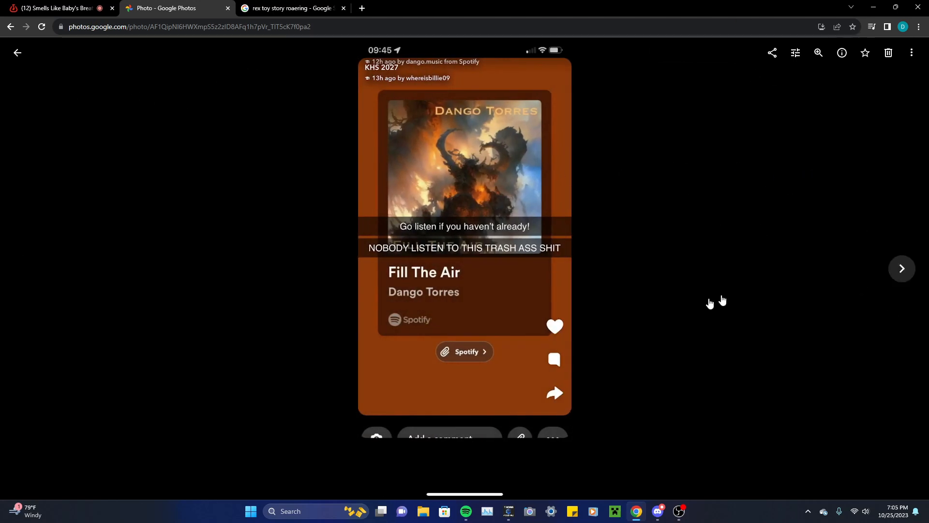
left_click(647, 511)
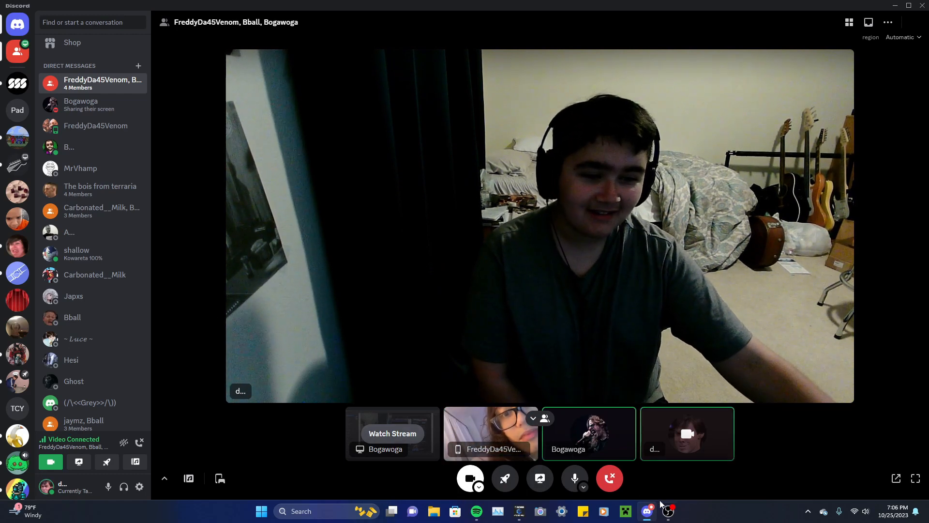
mouse_move(668, 511)
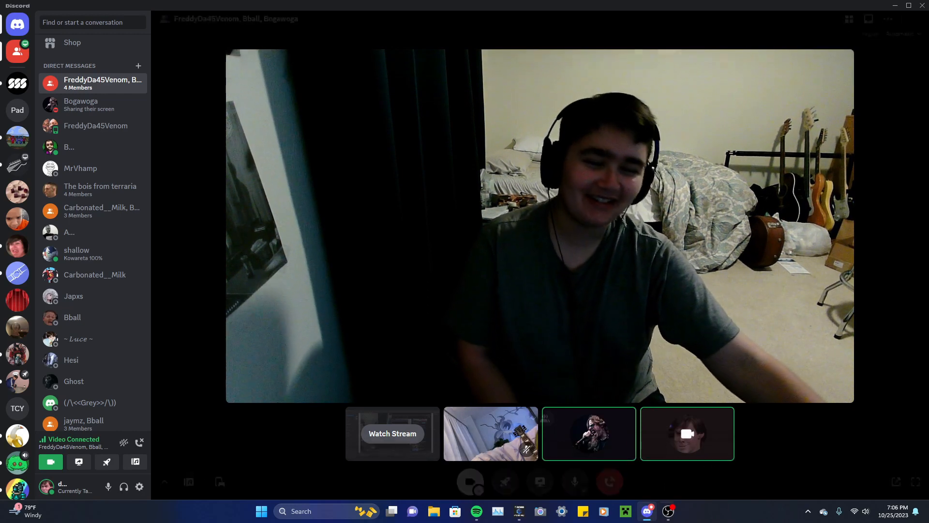
mouse_move(668, 511)
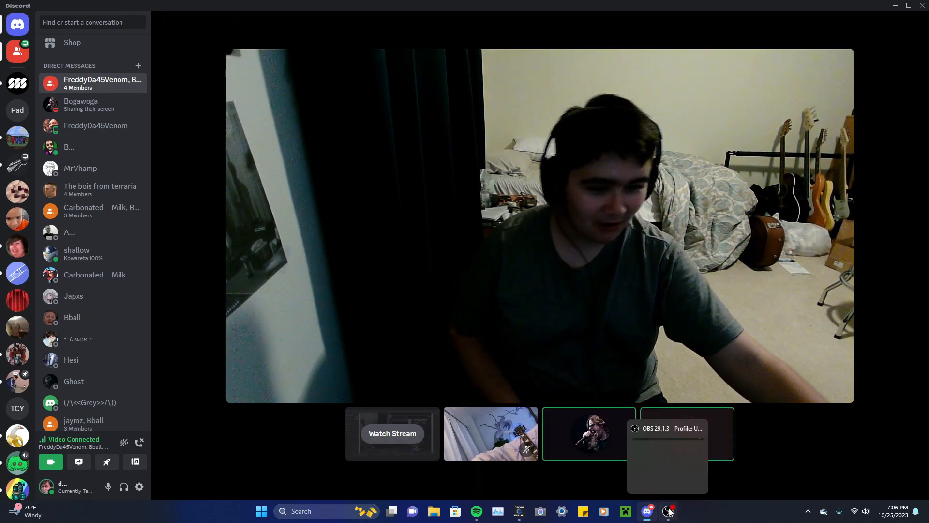